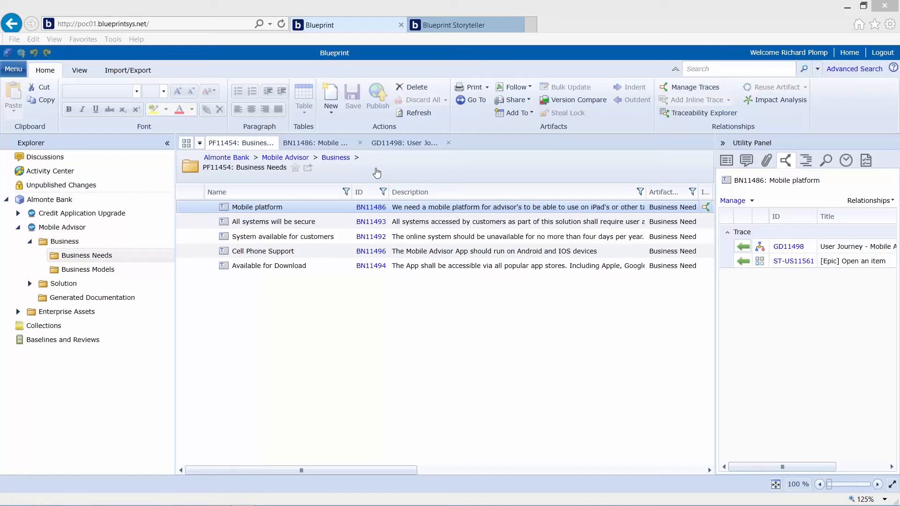
pyautogui.moveTo(375, 171)
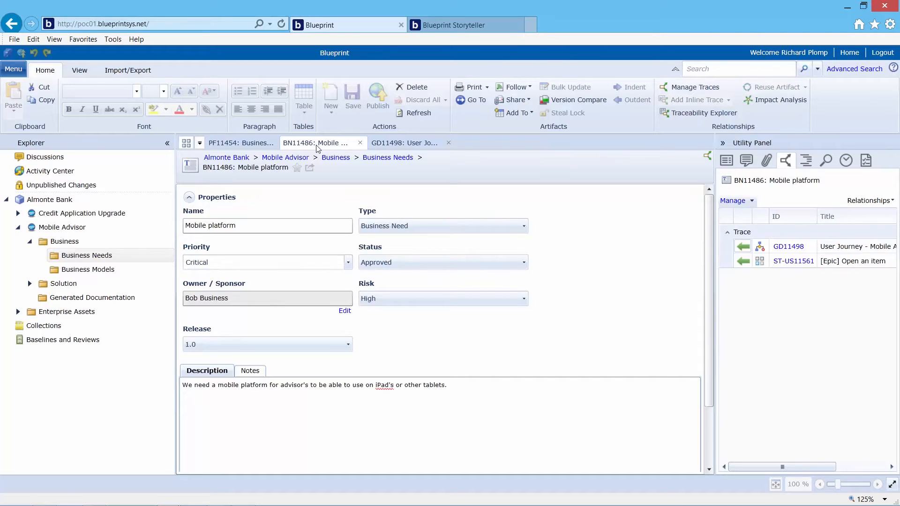
# Follow trace GD11498 to the User Journey - Mobile App diagram.
pyautogui.click(405, 142)
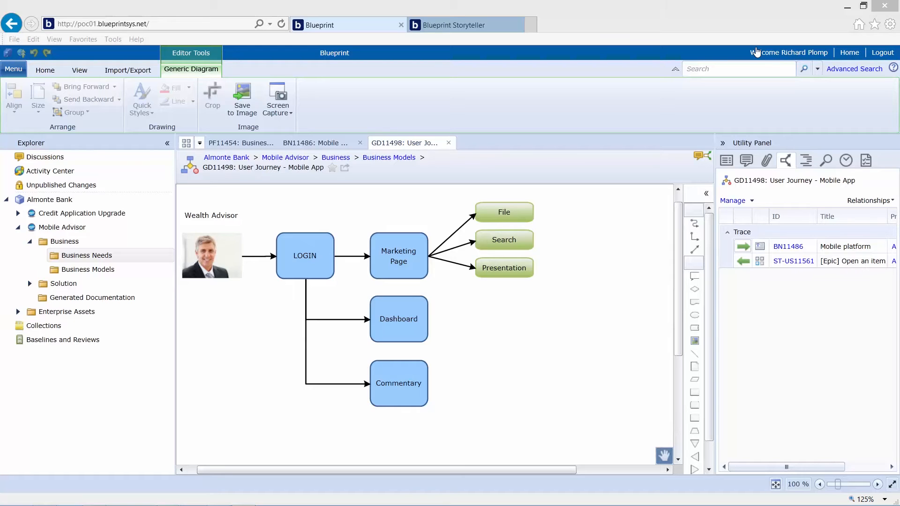
# Switch to the Blueprint Storyteller view of the Mobile Advisor App process.
pyautogui.click(457, 24)
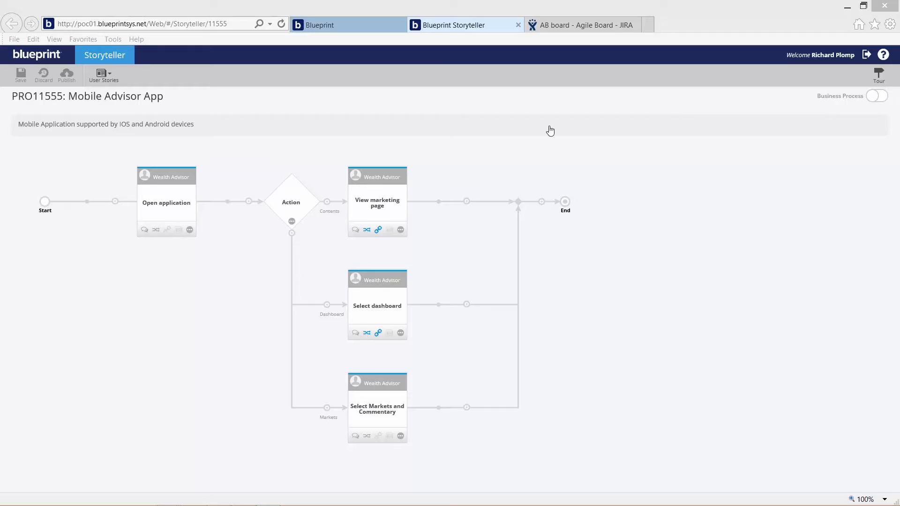
pyautogui.moveTo(549, 176)
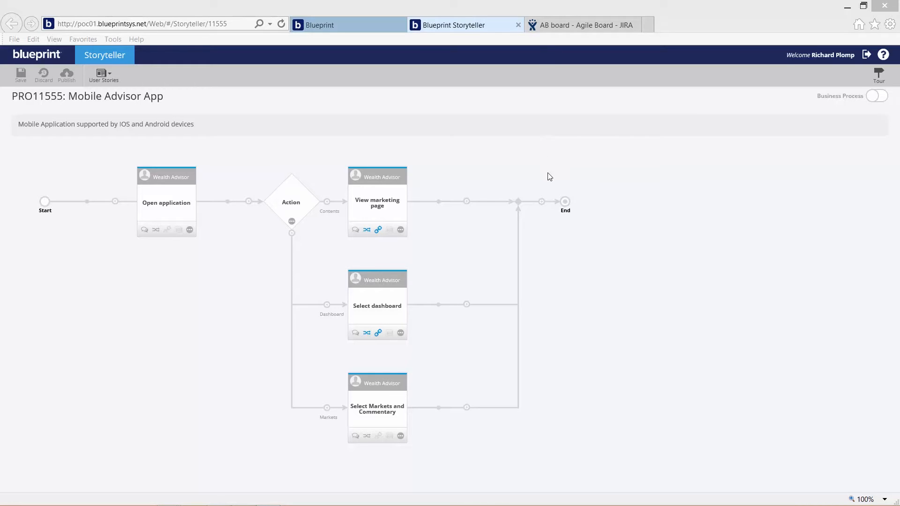
pyautogui.moveTo(552, 174)
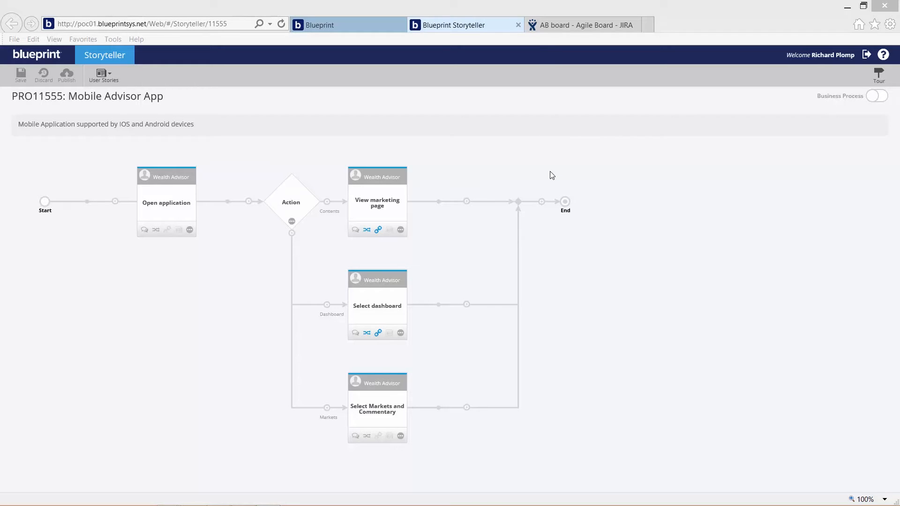
pyautogui.moveTo(418, 189)
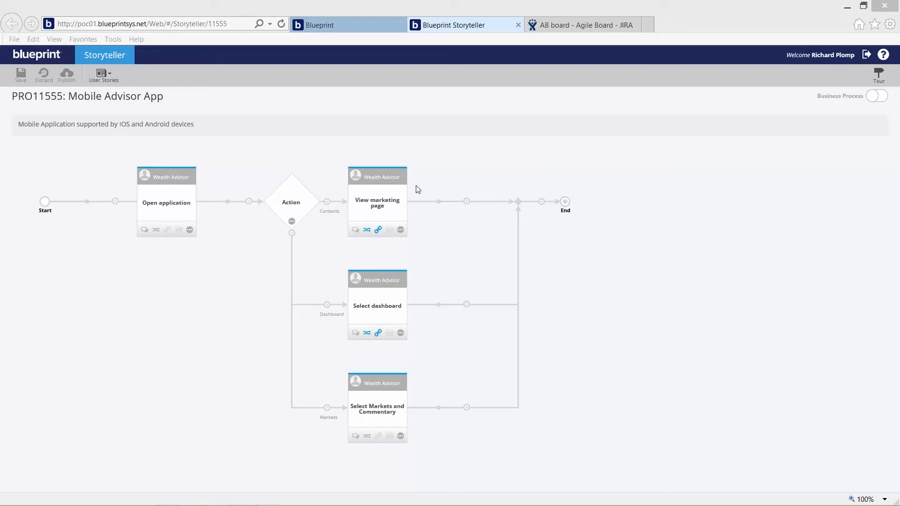
pyautogui.moveTo(397, 268)
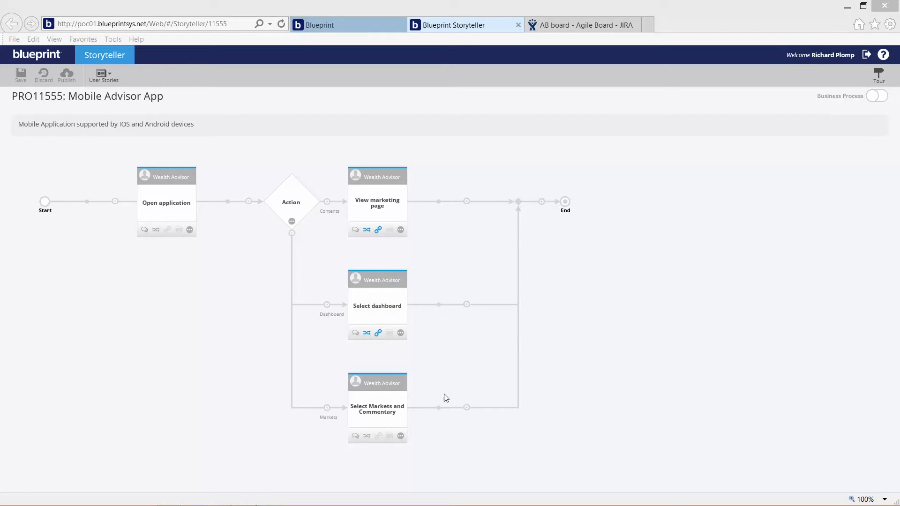
pyautogui.moveTo(470, 444)
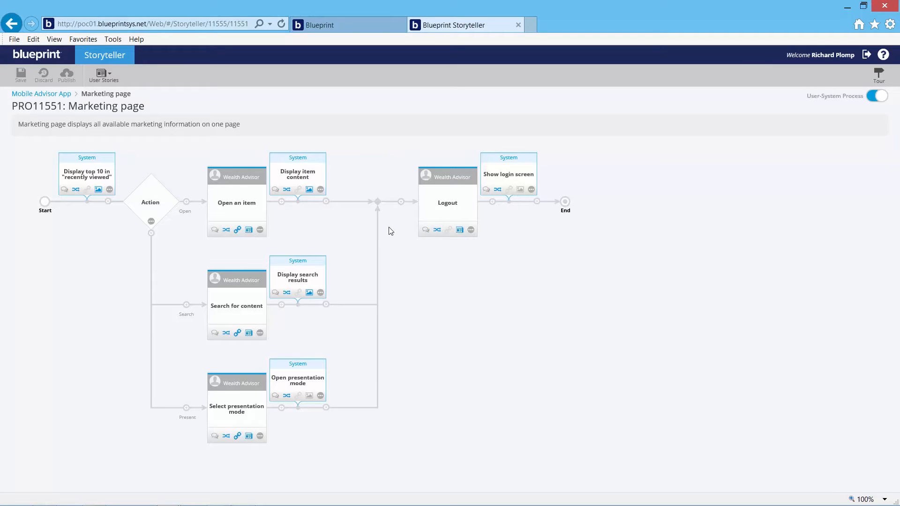
pyautogui.moveTo(773, 141)
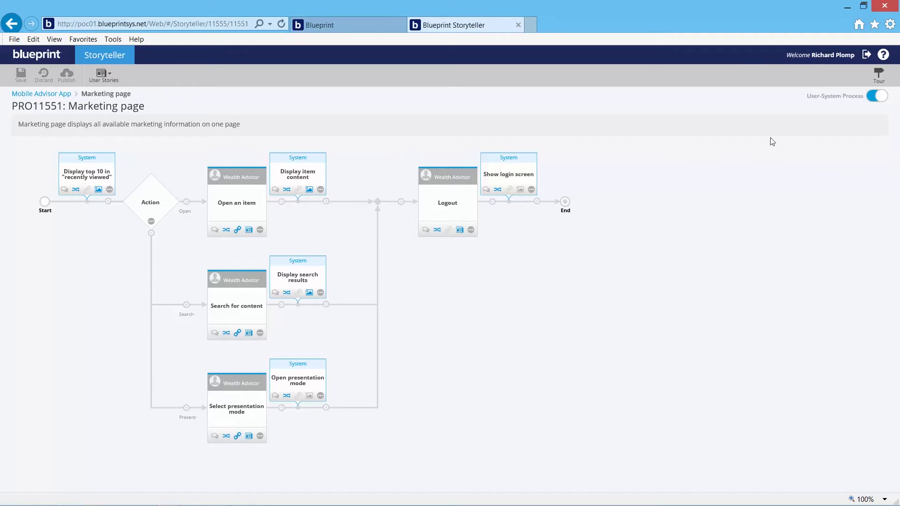
pyautogui.moveTo(874, 106)
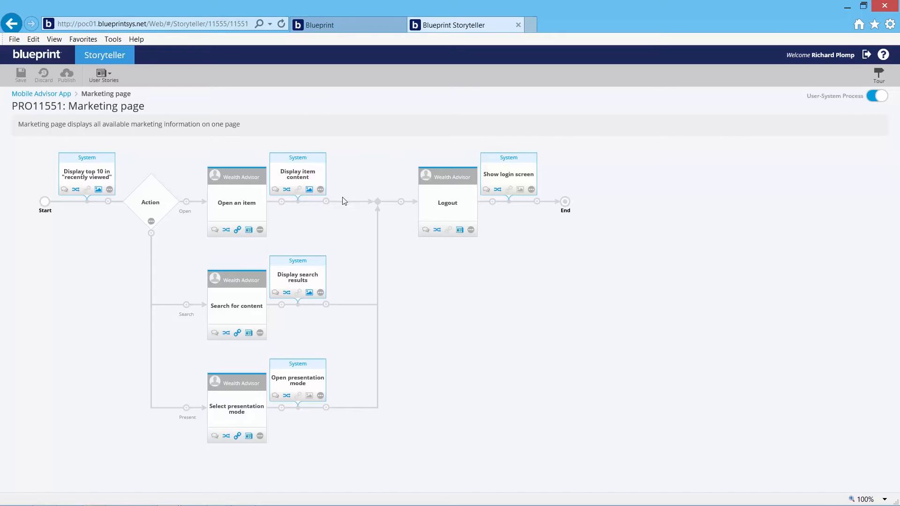
pyautogui.moveTo(349, 195)
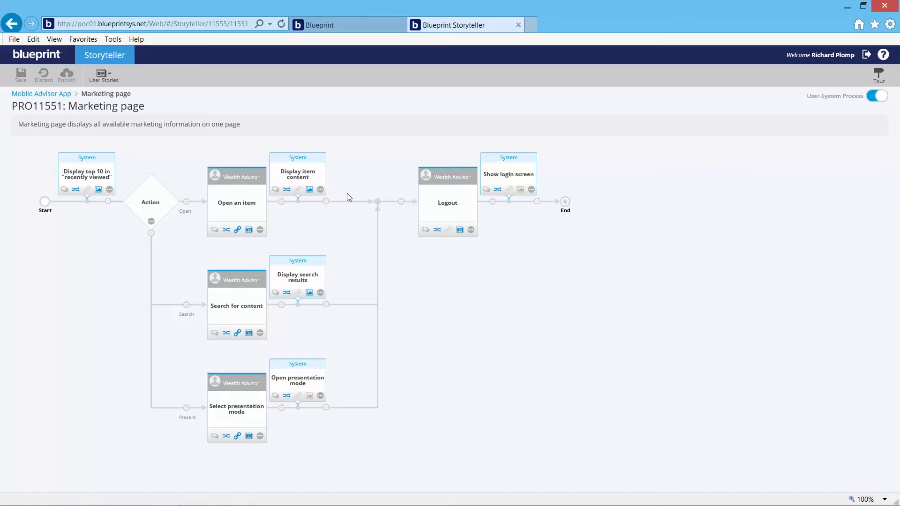
pyautogui.moveTo(243, 193)
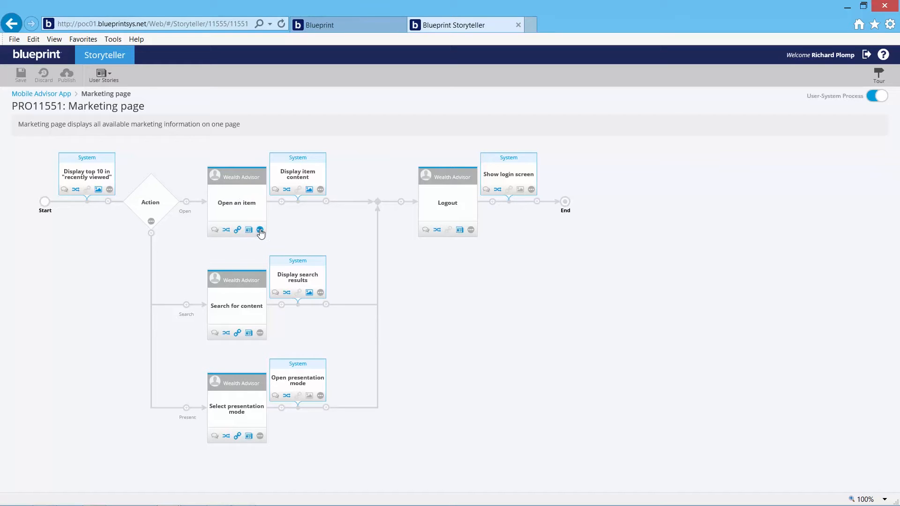
# Show the Open an item task's Wealth Advisor persona, action and objective.
pyautogui.click(260, 230)
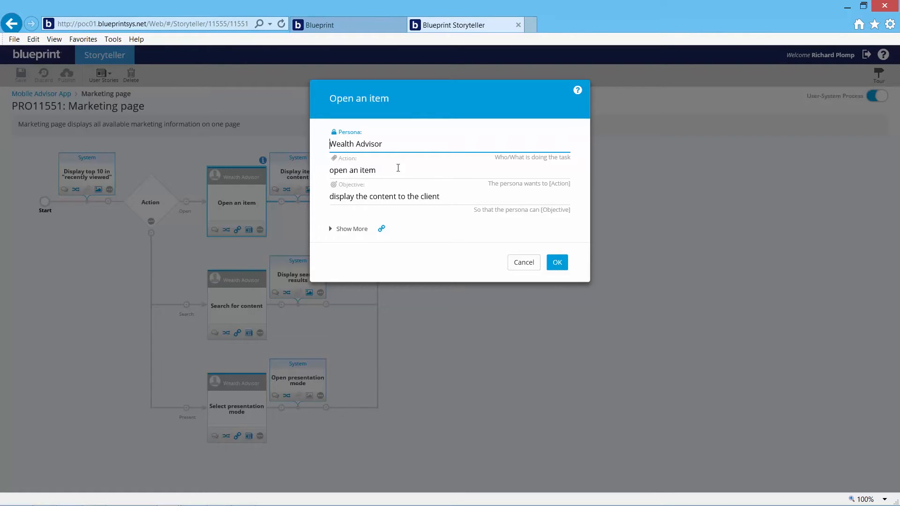
pyautogui.moveTo(412, 213)
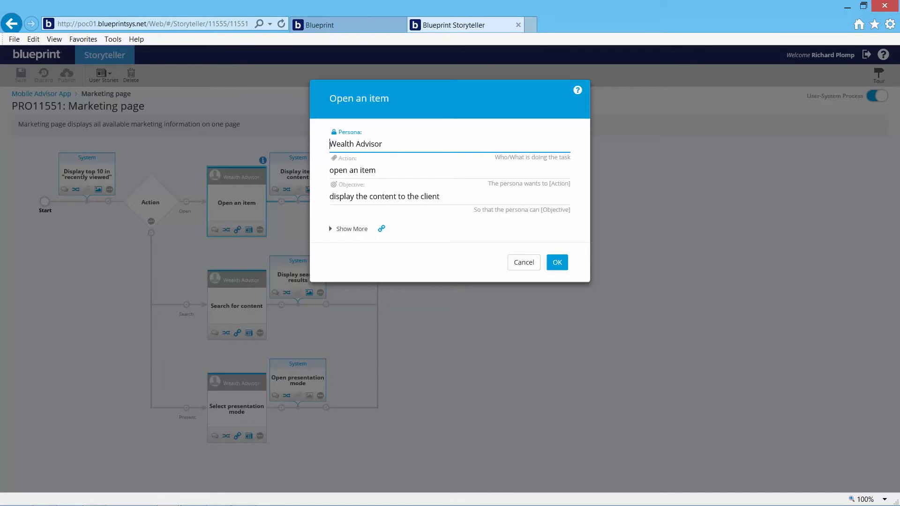
# Cancel the Open an item task details and bring up the User Stories generation options.
pyautogui.click(557, 262)
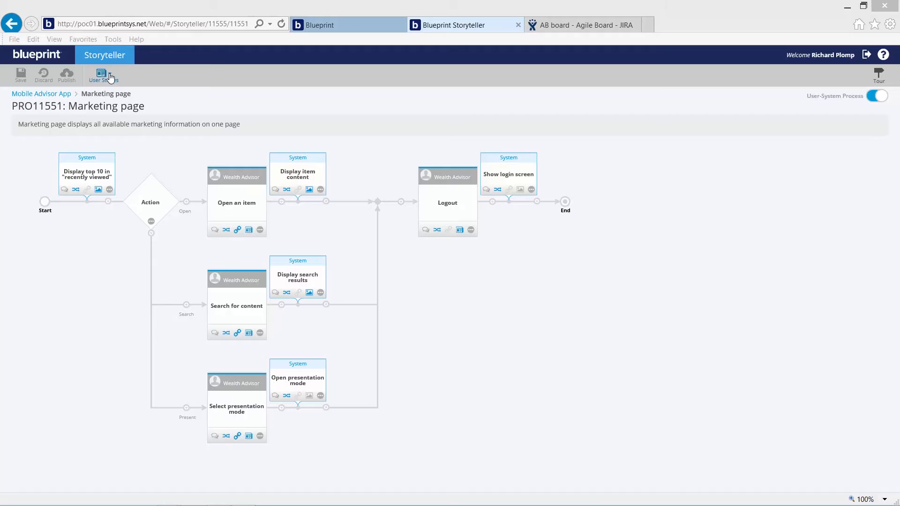
pyautogui.click(103, 75)
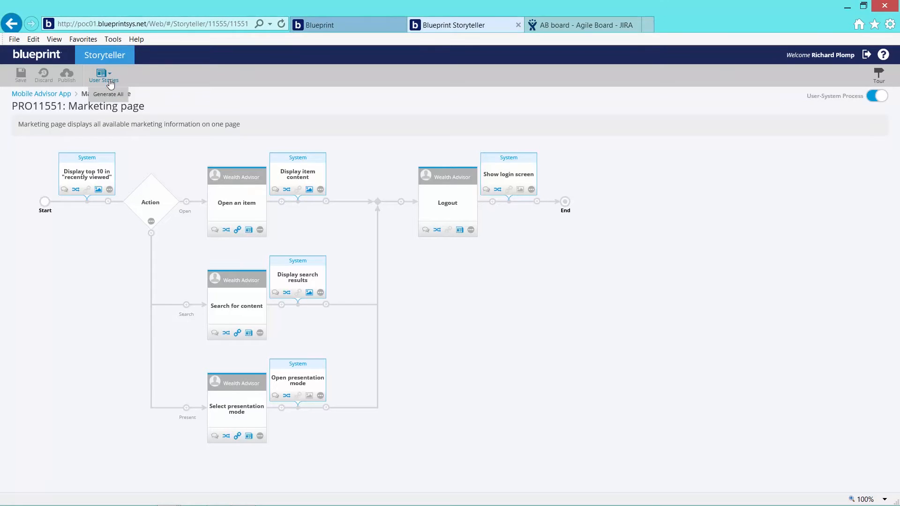
pyautogui.moveTo(158, 99)
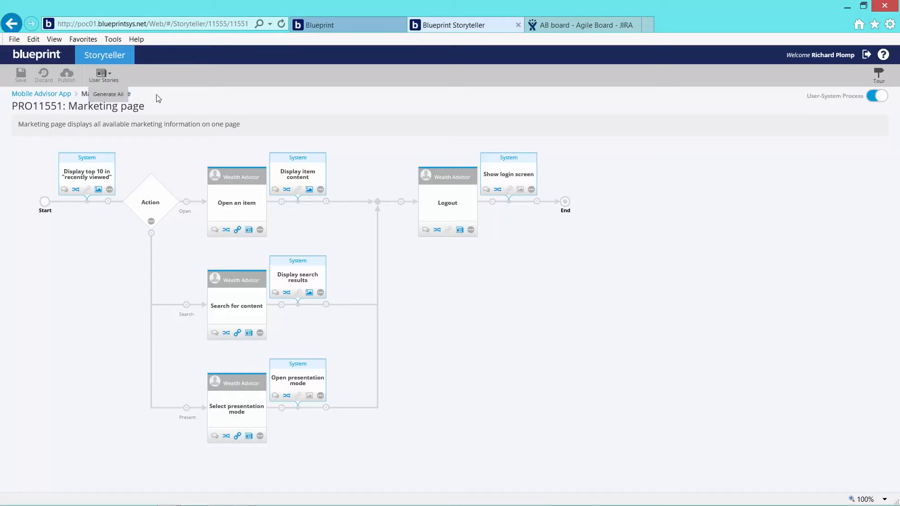
pyautogui.moveTo(161, 96)
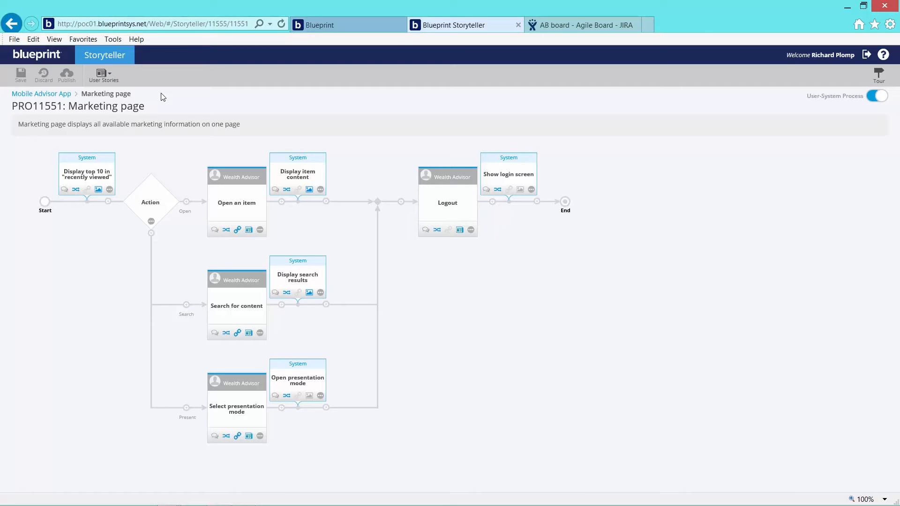
pyautogui.moveTo(174, 103)
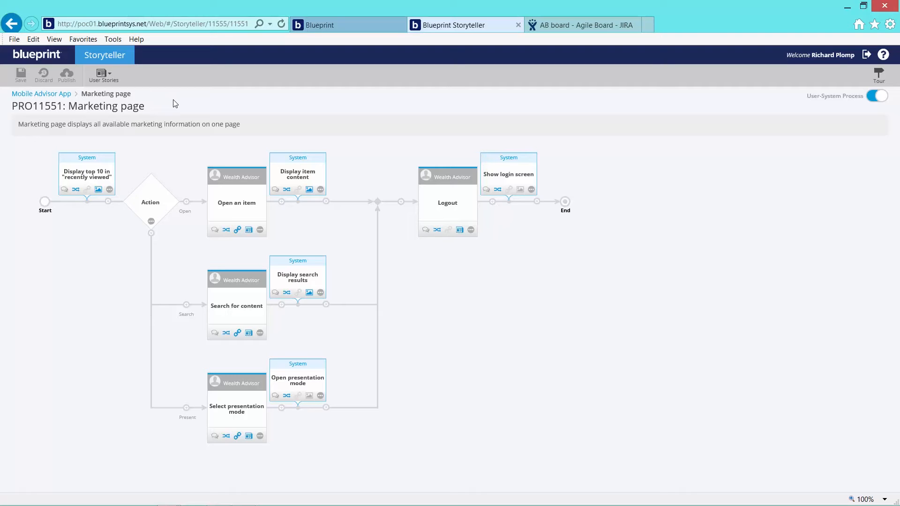
pyautogui.moveTo(240, 195)
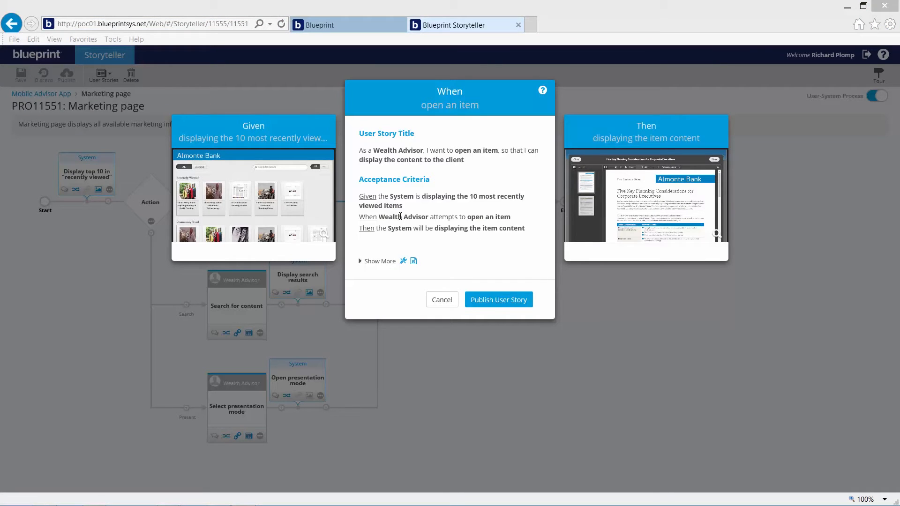
# Expand the Open an item user story to reveal its linked nonfunctionals and business rules.
pyautogui.click(377, 261)
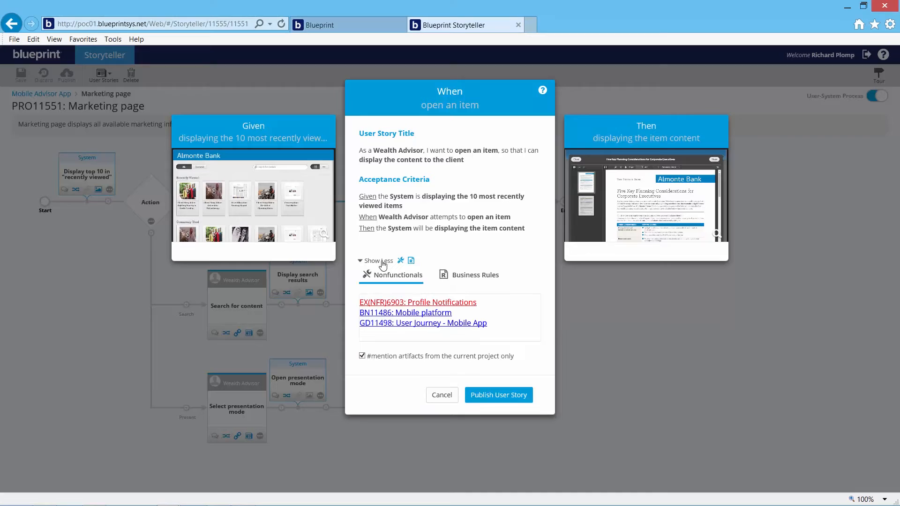
pyautogui.moveTo(384, 268)
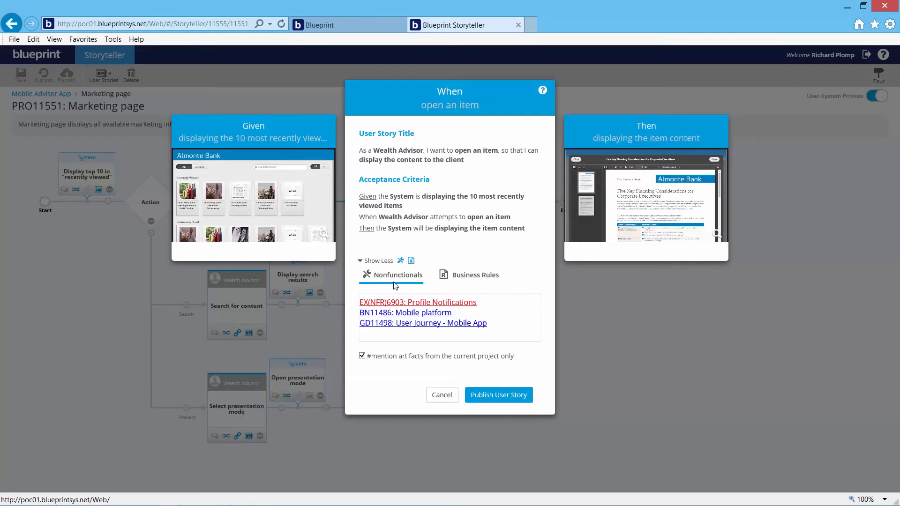
pyautogui.moveTo(394, 280)
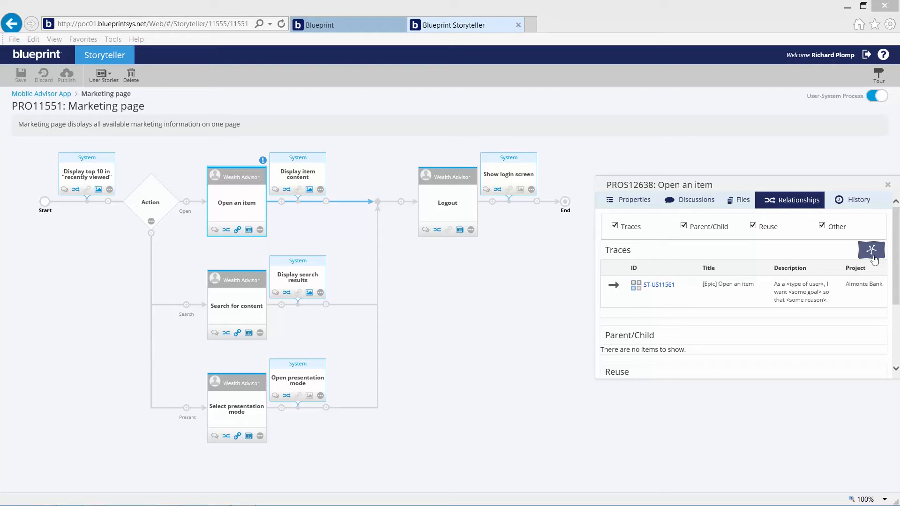
# Run impact analysis on Open an item and preview the GD11498 User Journey diagram node.
pyautogui.click(872, 250)
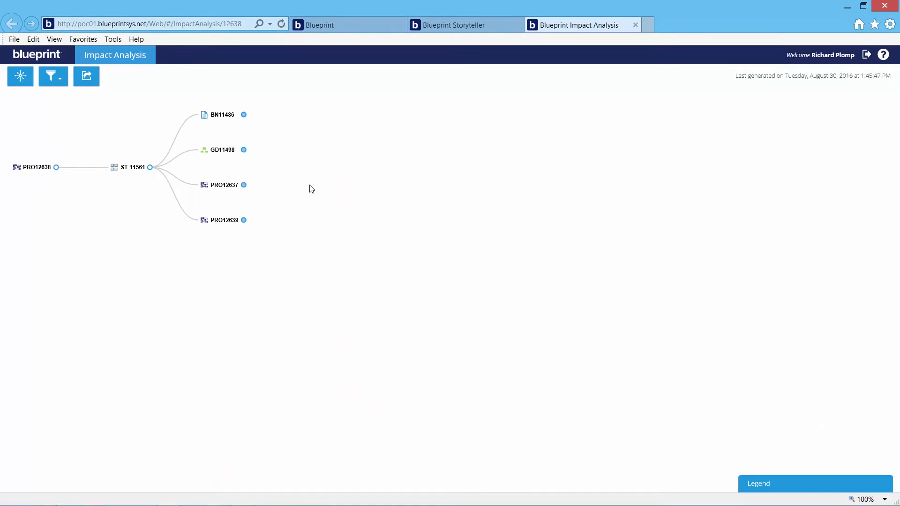
pyautogui.moveTo(306, 192)
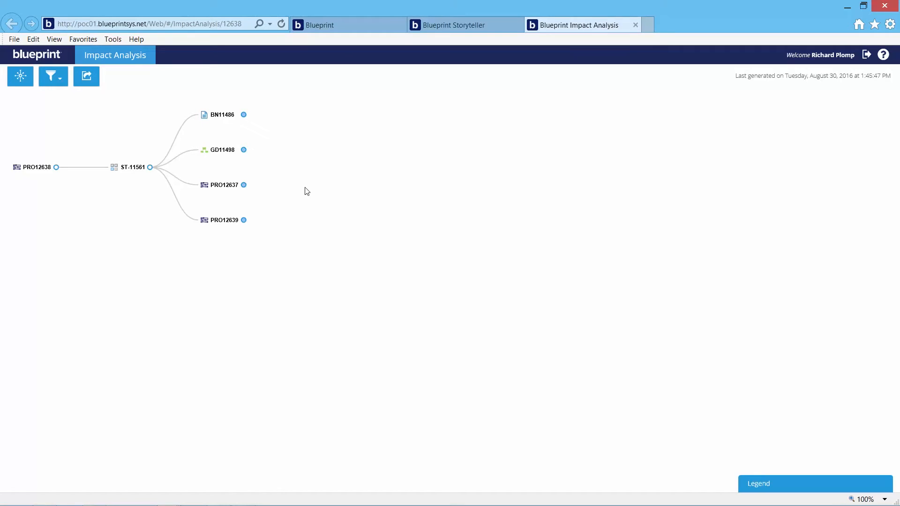
pyautogui.moveTo(224, 152)
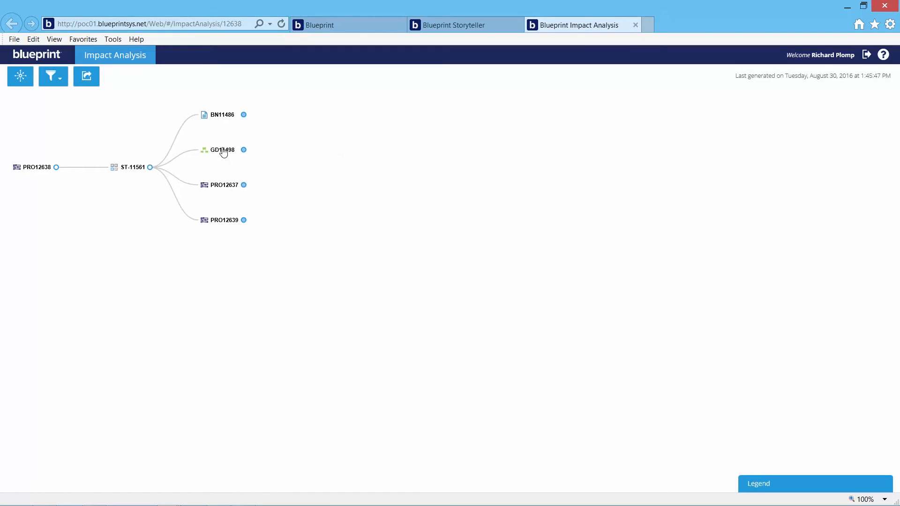
pyautogui.click(223, 150)
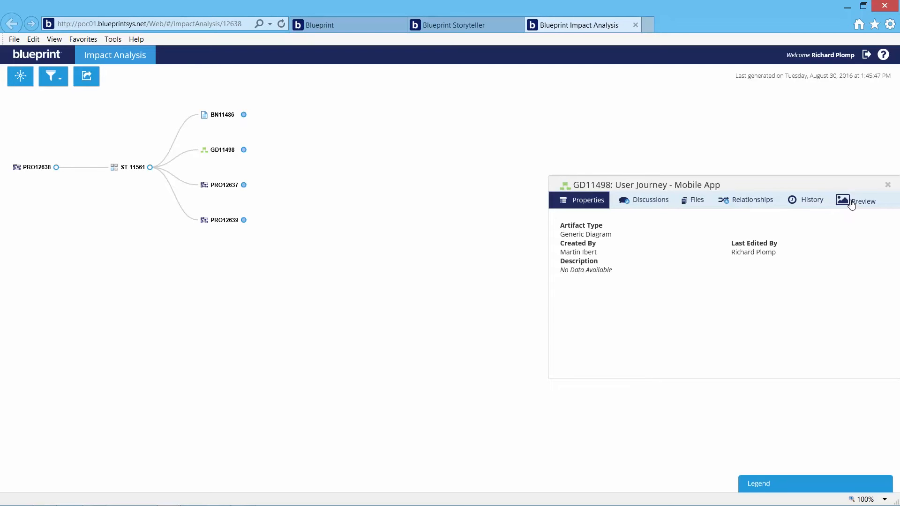
pyautogui.click(853, 201)
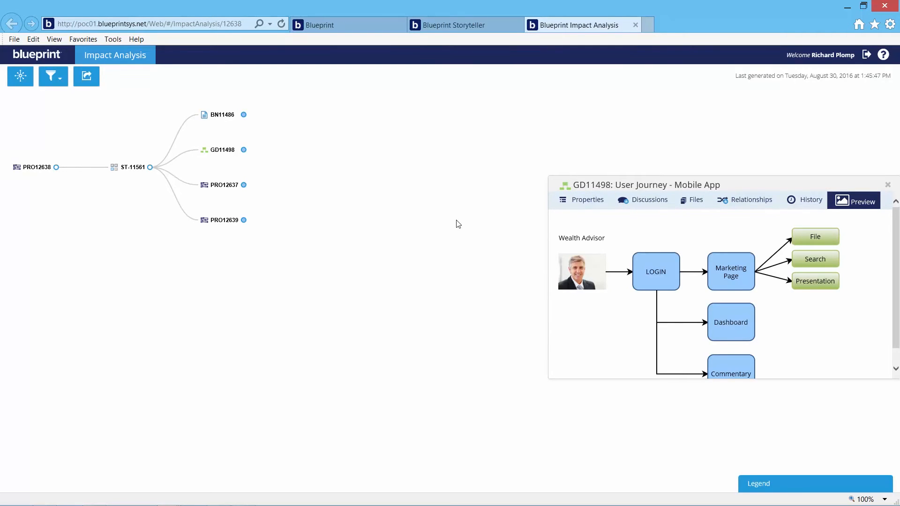
pyautogui.moveTo(537, 256)
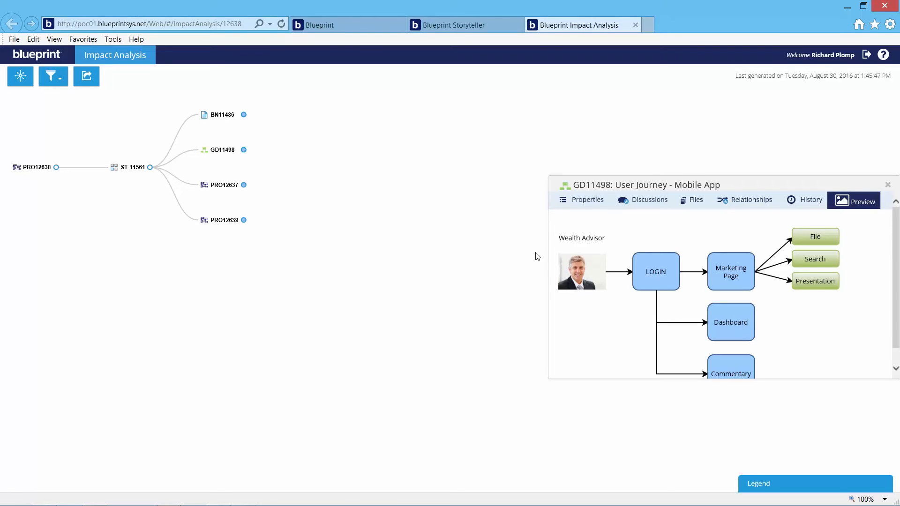
# Switch to the JIRA AB board backlog with AB-58 Open an item selected.
pyautogui.click(459, 24)
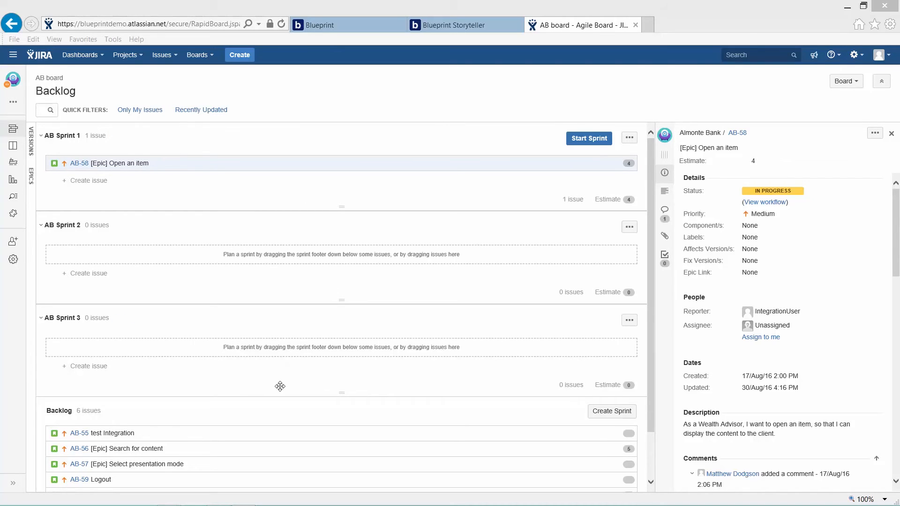
pyautogui.moveTo(280, 389)
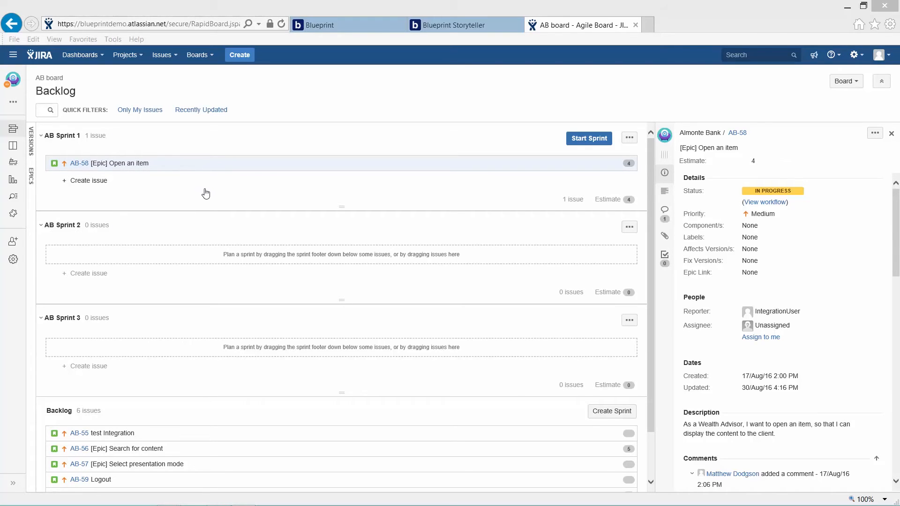
pyautogui.moveTo(209, 191)
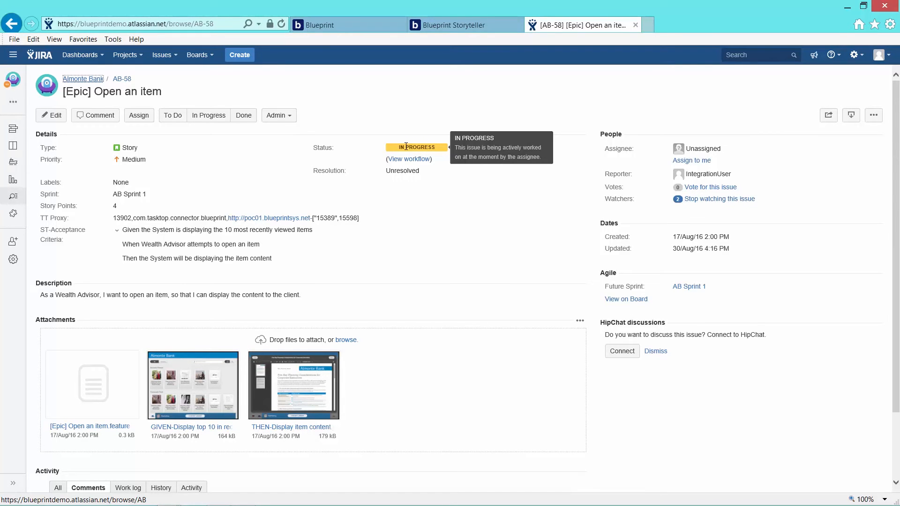
pyautogui.moveTo(394, 179)
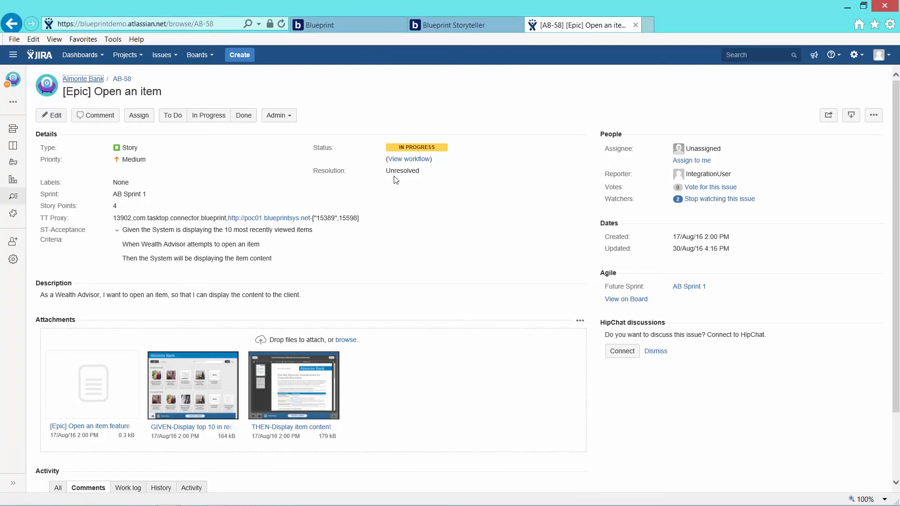
# Open AB-58's full issue page showing acceptance criteria, description and attachments.
pyautogui.click(131, 205)
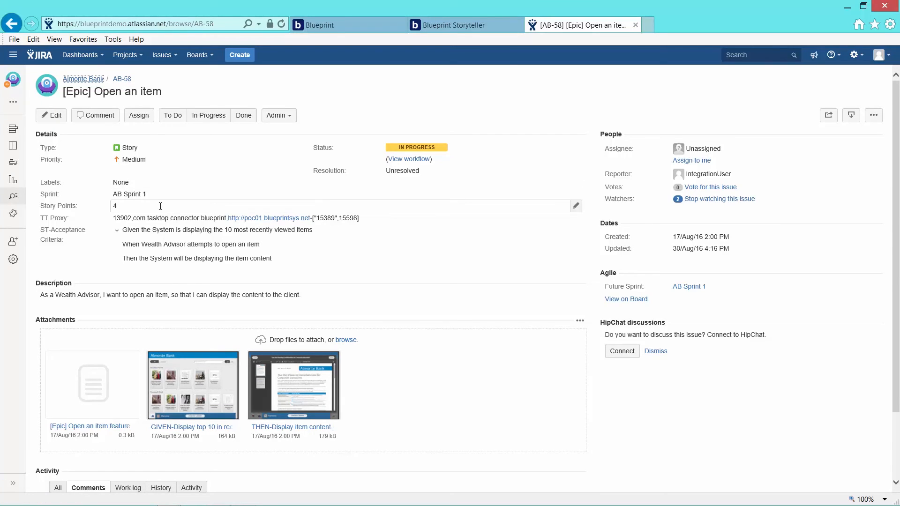
pyautogui.moveTo(136, 182)
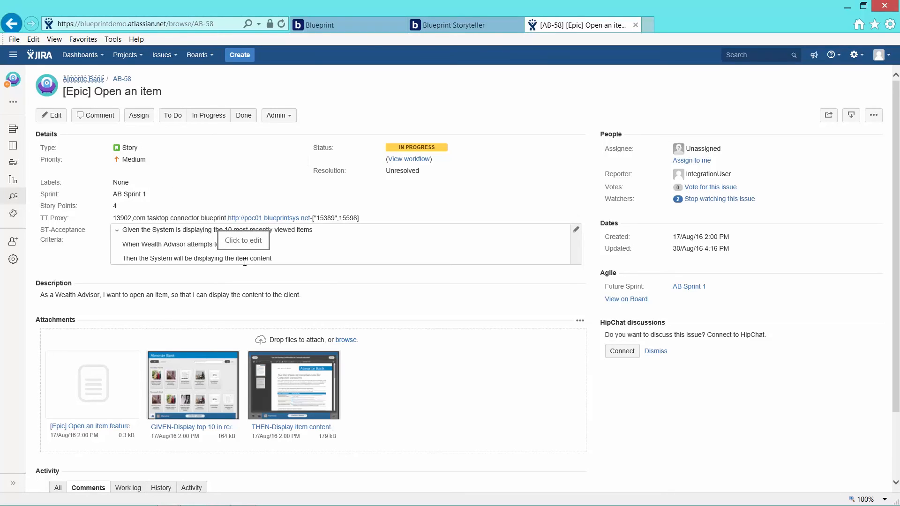
pyautogui.moveTo(189, 281)
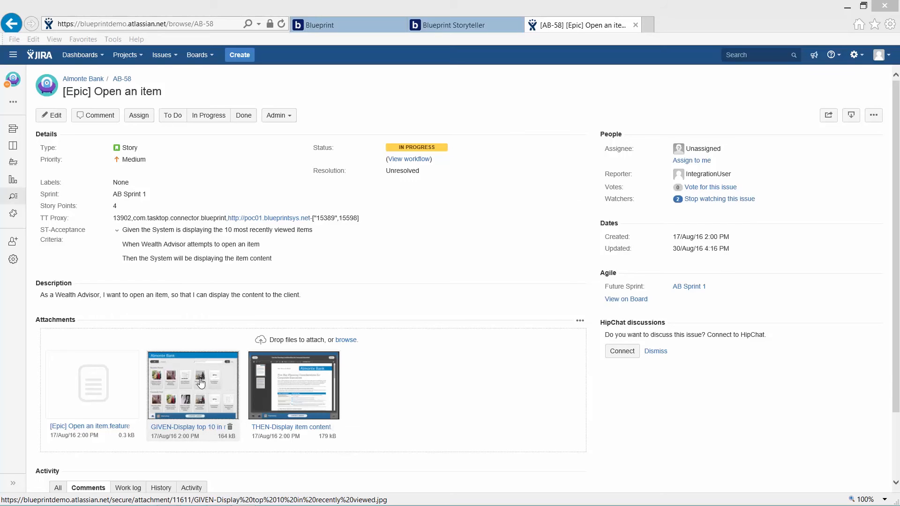
pyautogui.click(193, 384)
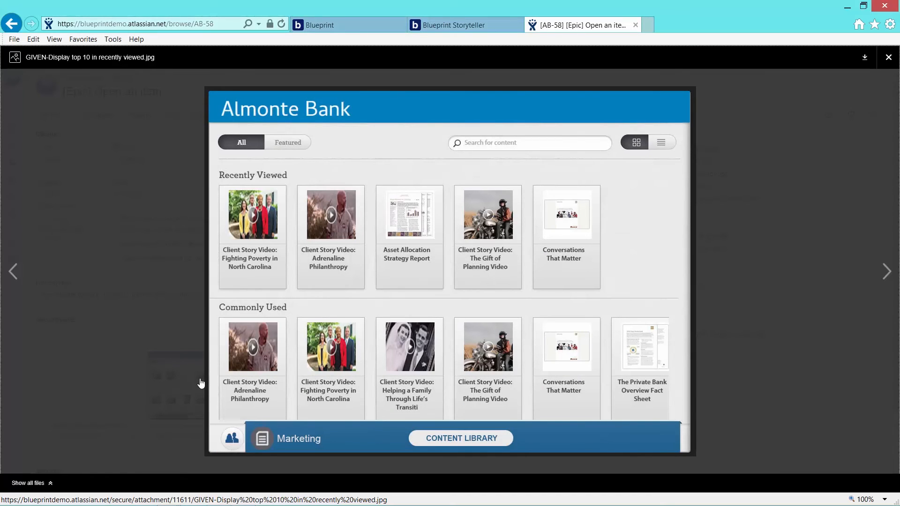
pyautogui.moveTo(199, 381)
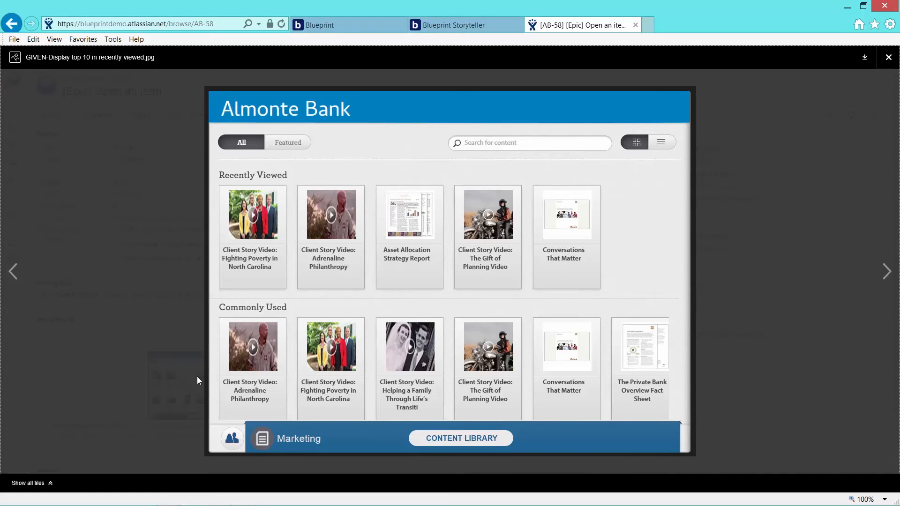
pyautogui.moveTo(889, 57)
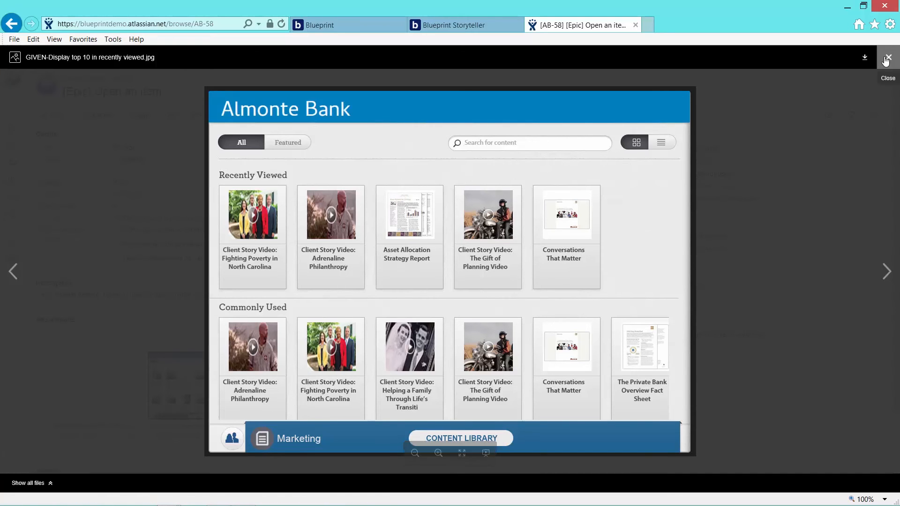
pyautogui.click(889, 58)
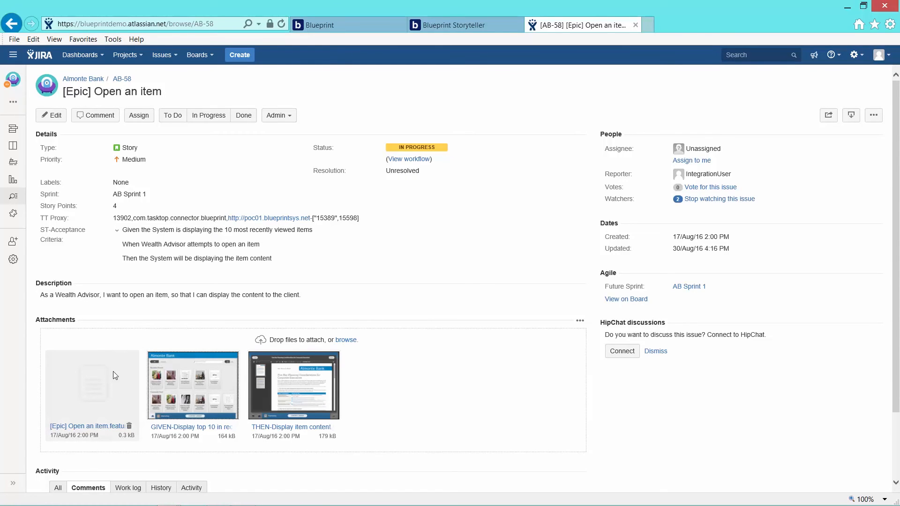
pyautogui.moveTo(98, 401)
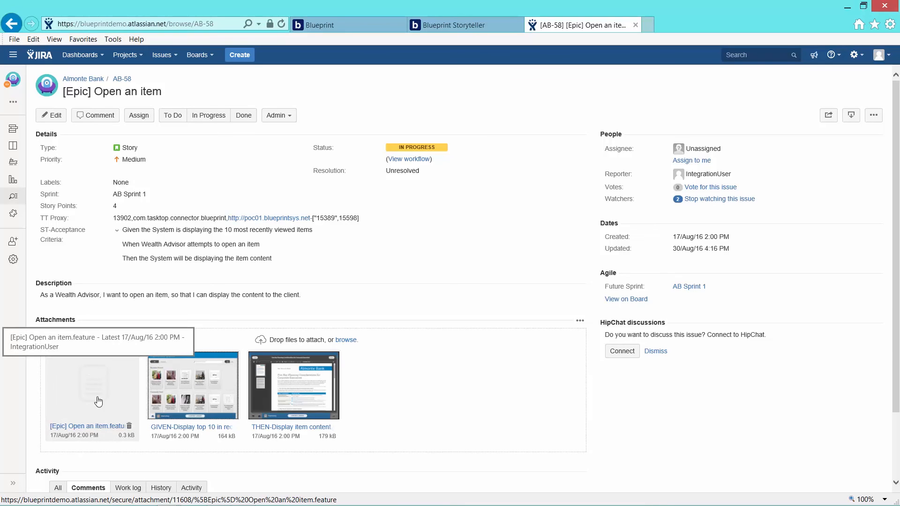
pyautogui.moveTo(430, 270)
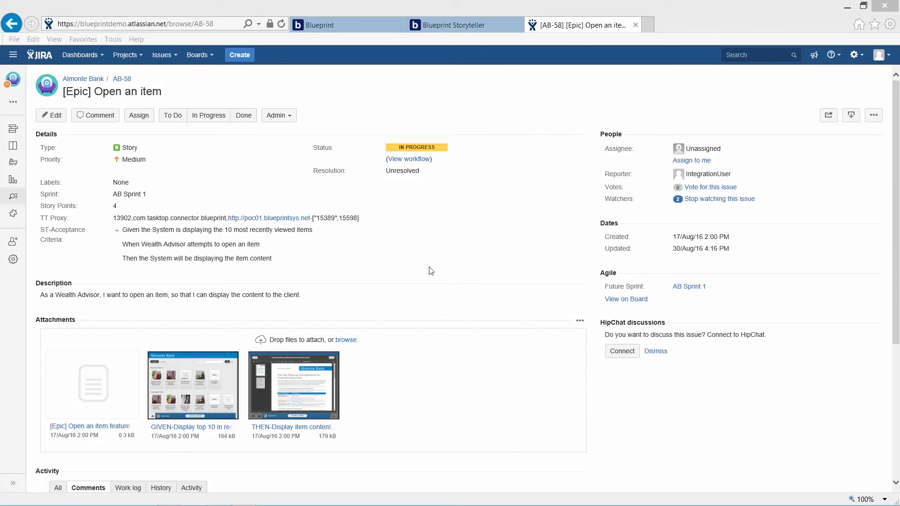
pyautogui.moveTo(427, 270)
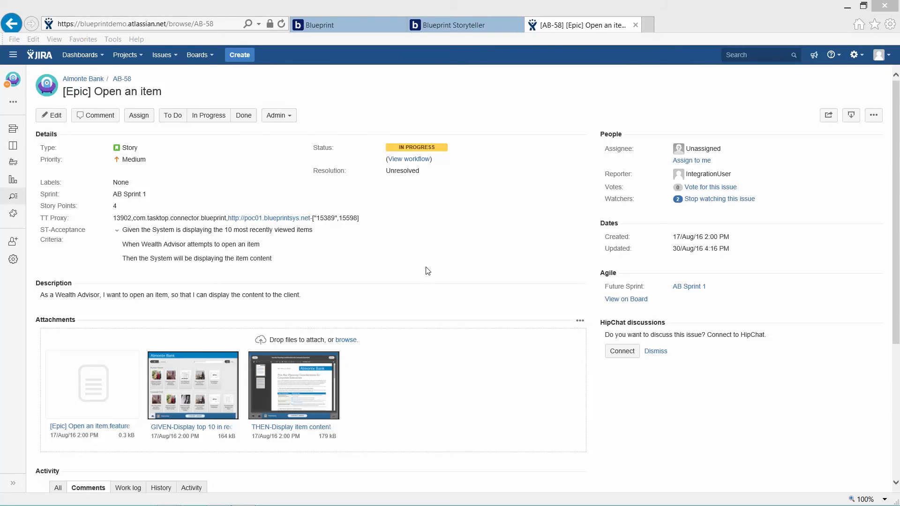
pyautogui.moveTo(405, 279)
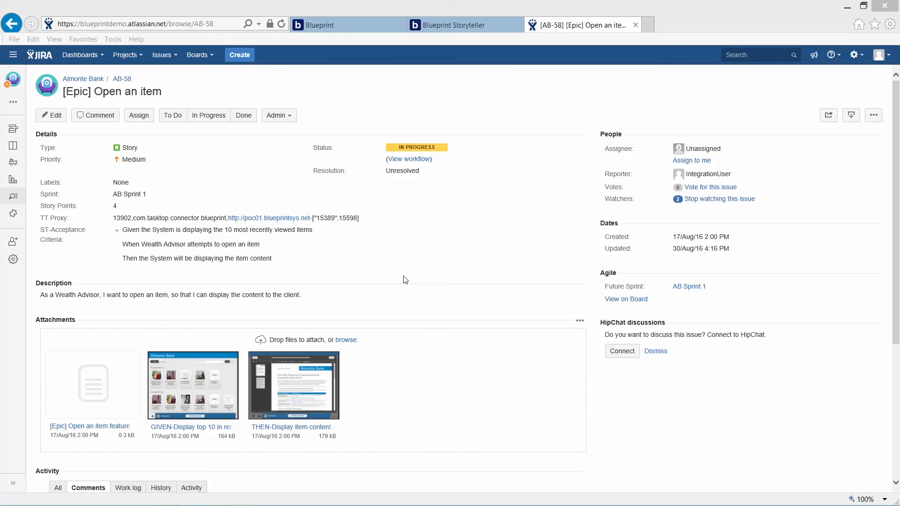
# Reveal AB-58's comment noting the story was planned for next sprint.
pyautogui.click(230, 244)
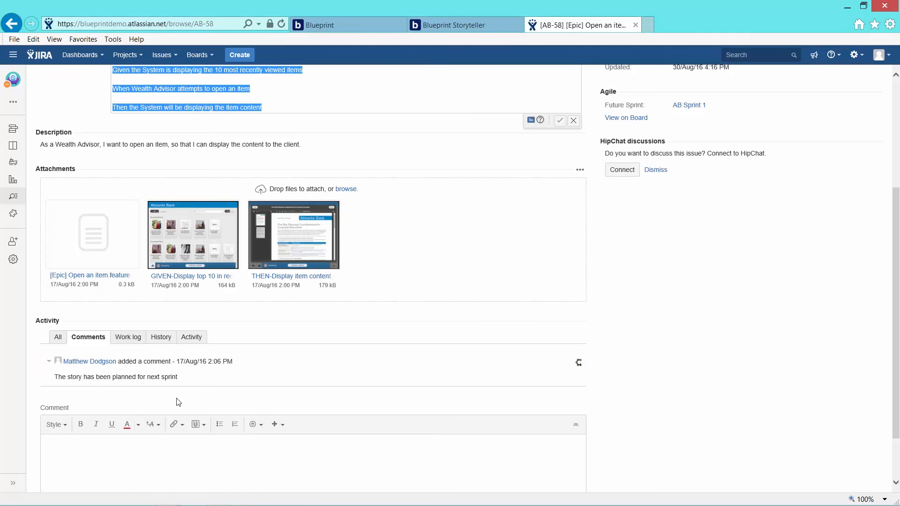
pyautogui.moveTo(199, 359)
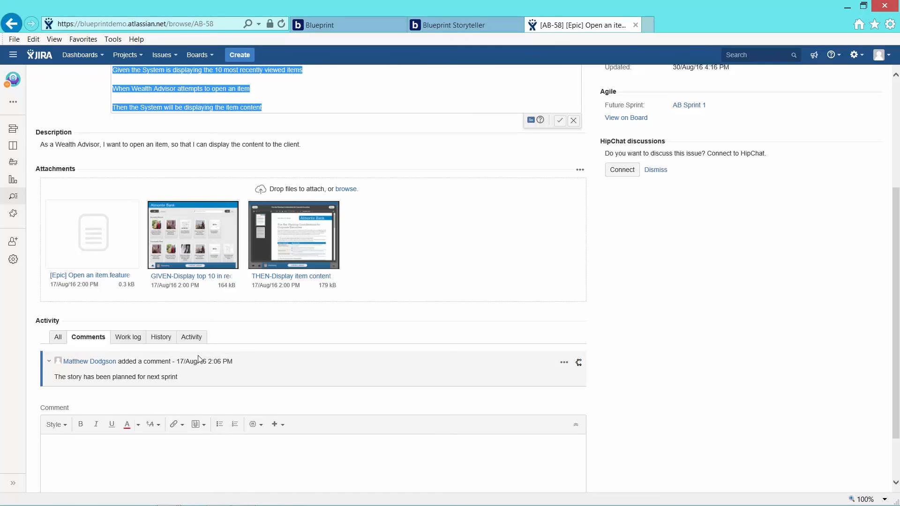
pyautogui.moveTo(315, 358)
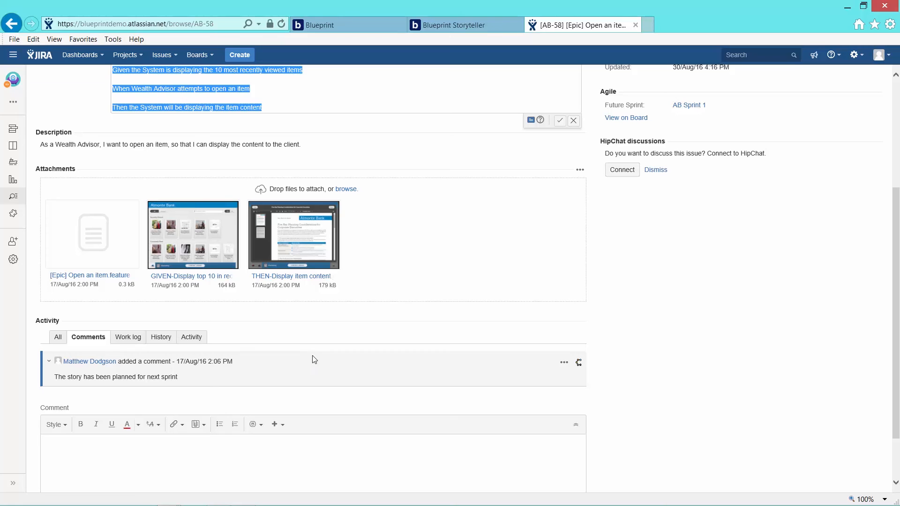
pyautogui.moveTo(313, 352)
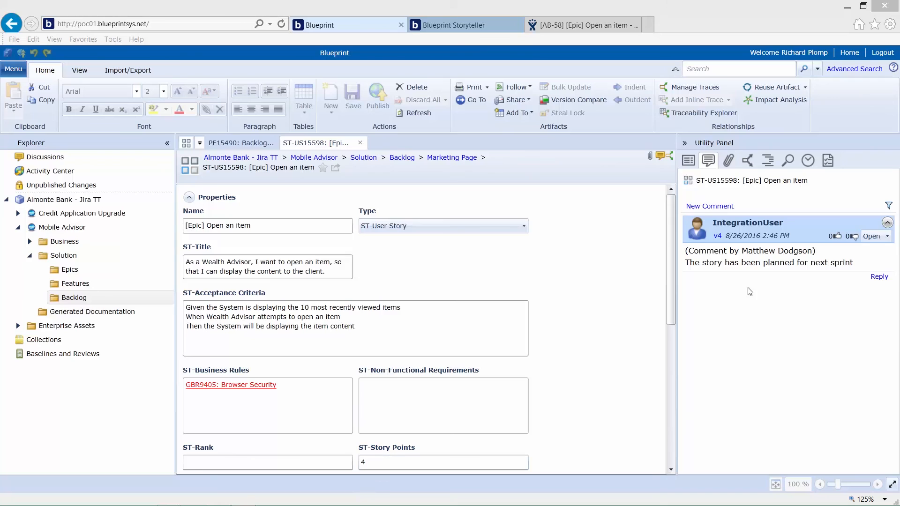
pyautogui.moveTo(765, 280)
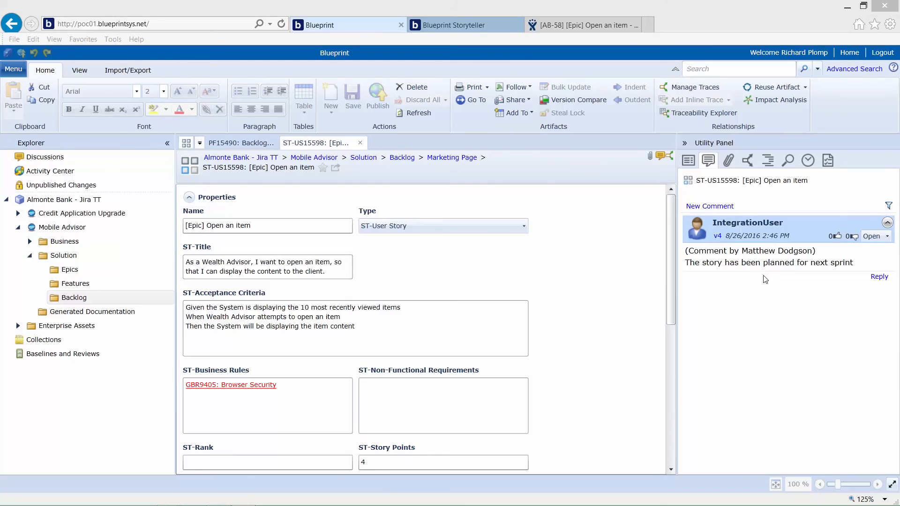